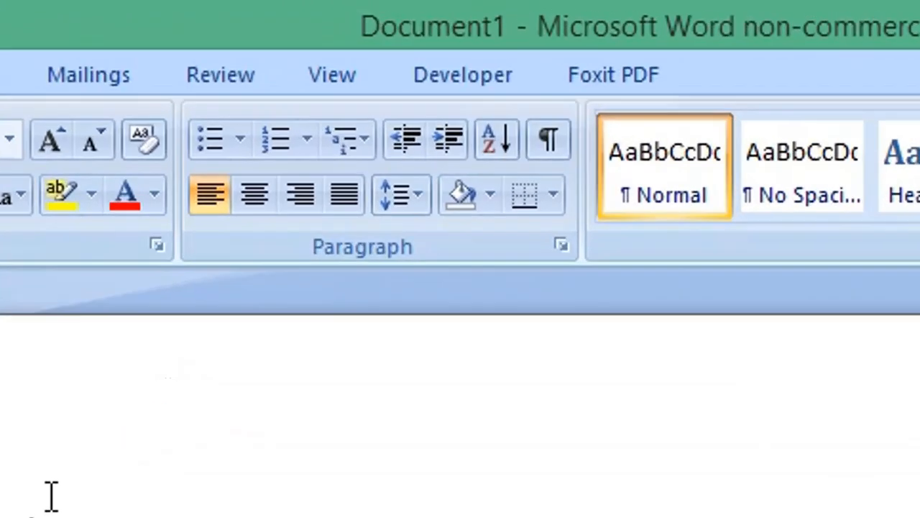
Step: Insert an ActiveX Command Button from the Developer tab's Legacy Tools above the Table 1 caption
{"action": "left_click", "coordinate": [462, 74]}
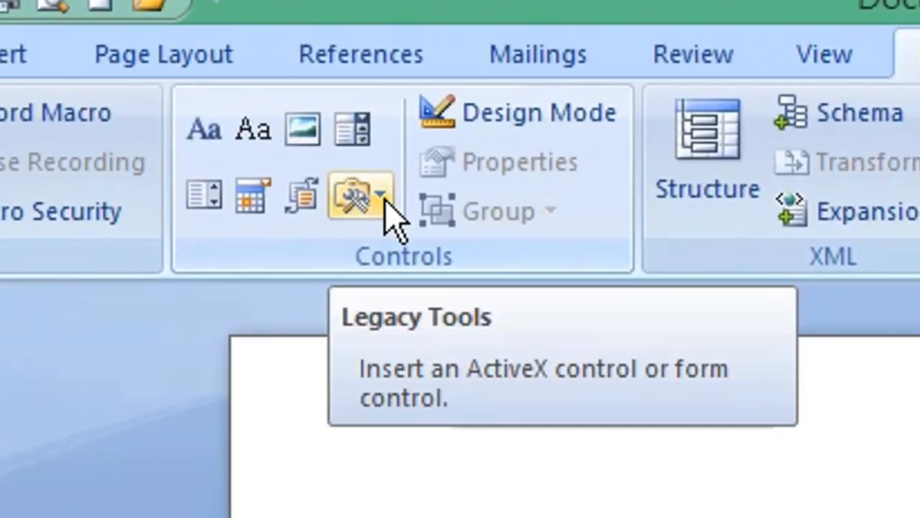
{"action": "left_click", "coordinate": [358, 196]}
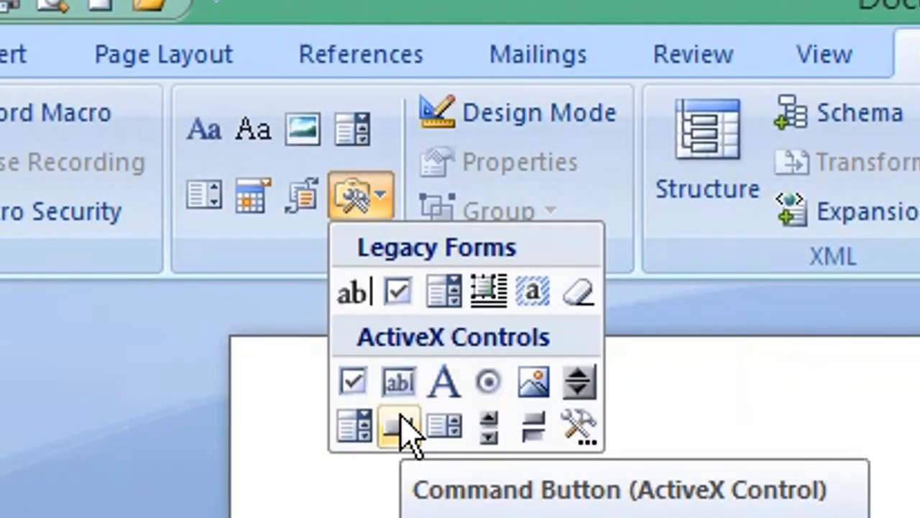
{"action": "left_click", "coordinate": [398, 427]}
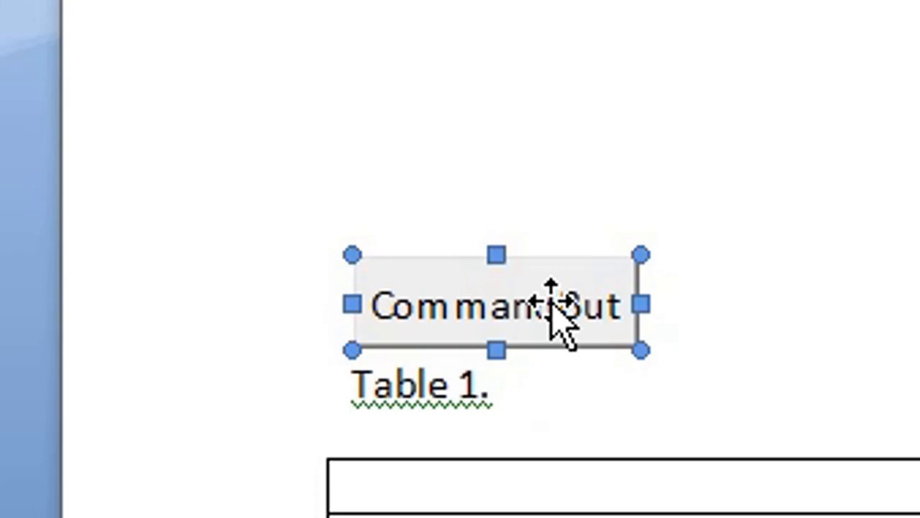
Step: In CommandButton1's Click sub, add ActiveDocument.Tables(1).Cell(n, 1).Split NumColumns:=2 lines for rows 1-3
{"action": "double_click", "coordinate": [493, 306]}
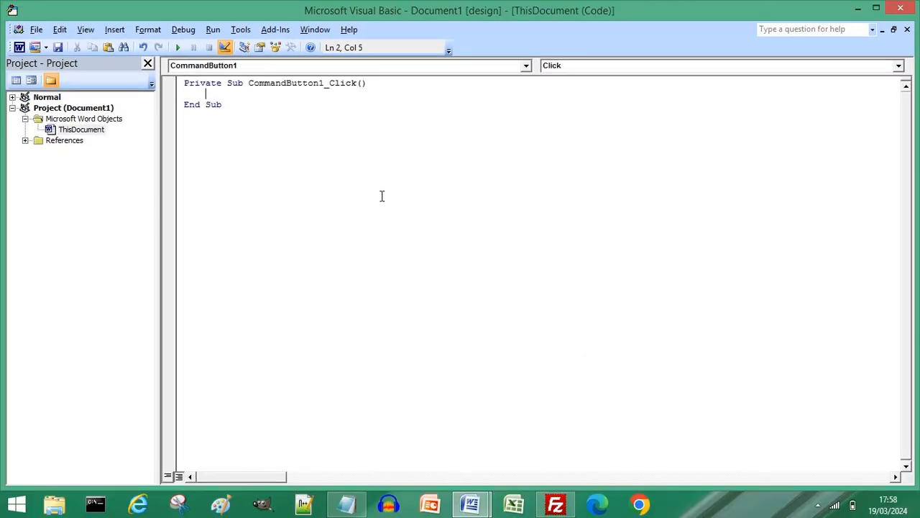
{"action": "type", "text": "ActiveDocument.Tables(1).Cell(1, 1).Split NumColumns:=2"}
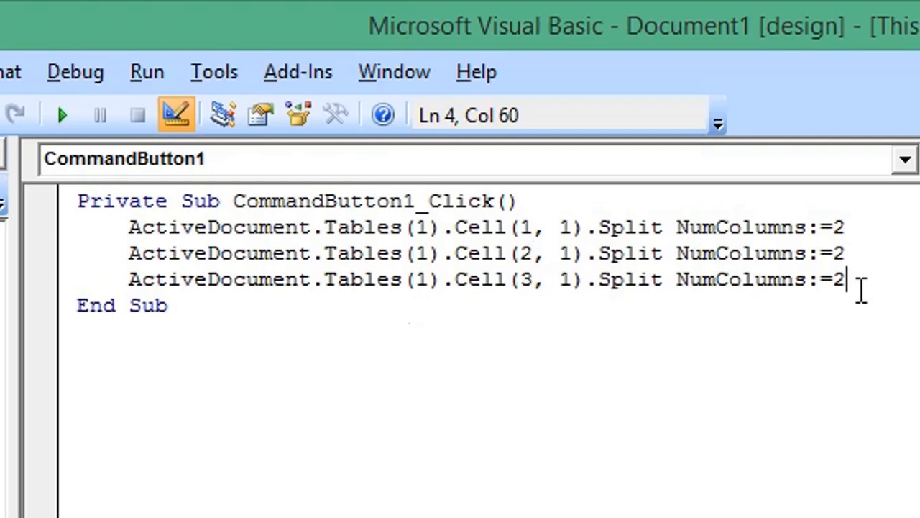
Step: Add Tables(2) and Tables(3) Split NumColumns:=2 lines, close the editor, and exit Design Mode
{"action": "type", "text": "ActiveDocument.Tables(2).Cell(1, 1).Split NumColumns:=2"}
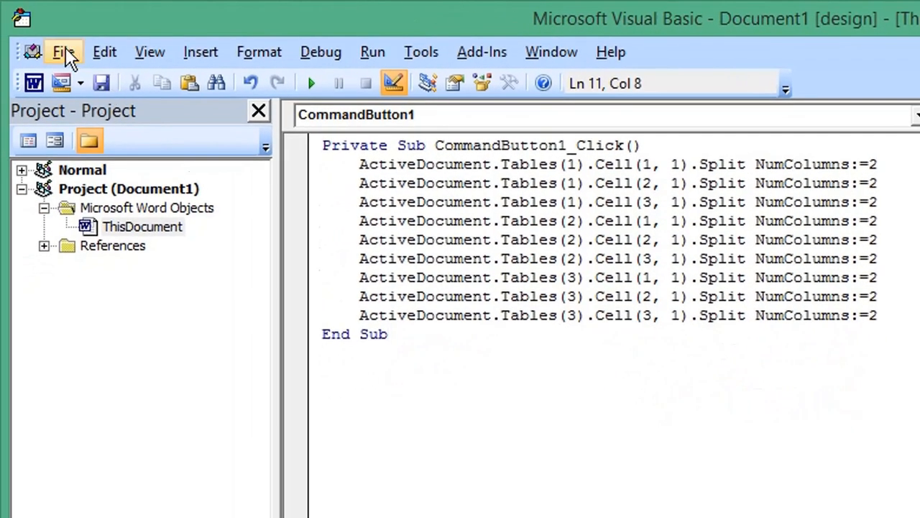
{"action": "left_click", "coordinate": [64, 51]}
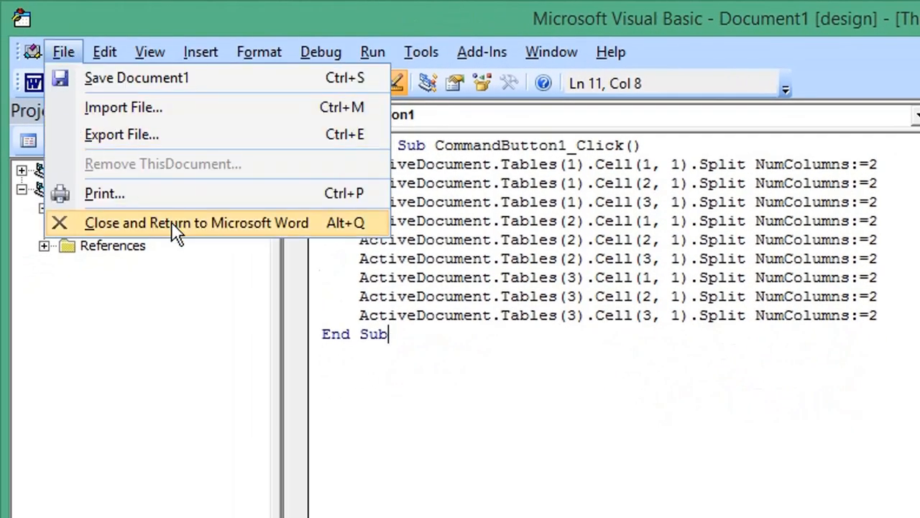
{"action": "left_click", "coordinate": [196, 222]}
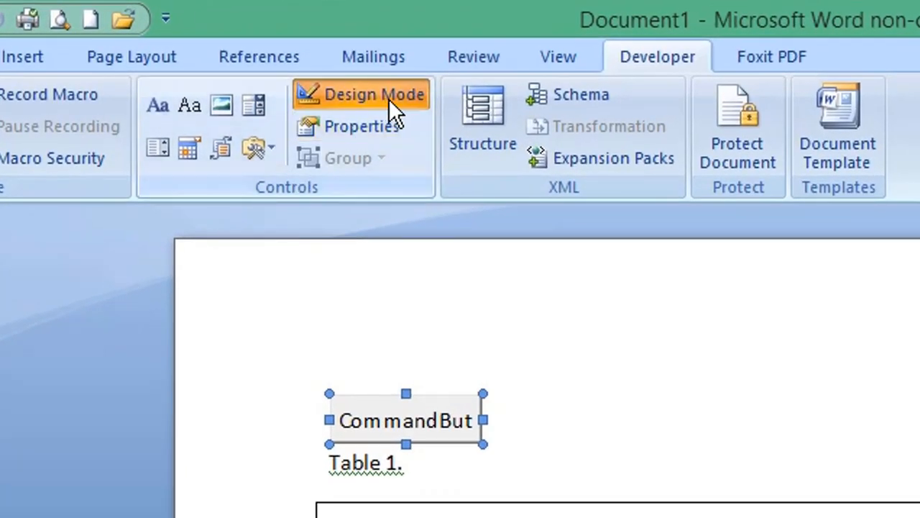
{"action": "left_click", "coordinate": [361, 95]}
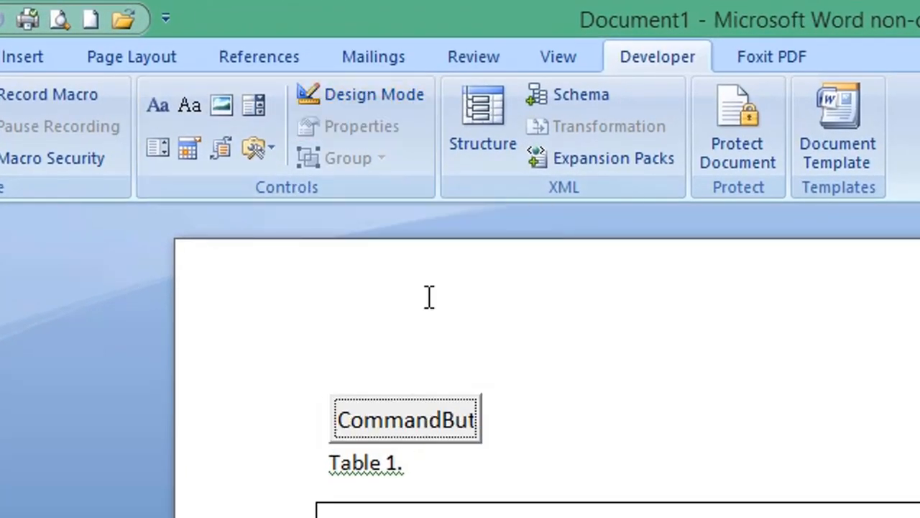